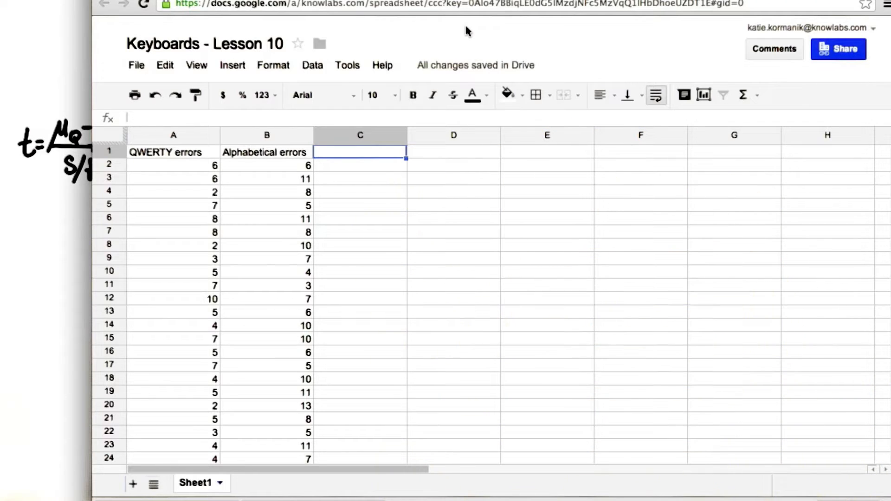
- Head column C 'D' and fill =(A2-B2) down for QWERTY minus alphabetical errors
type("D")
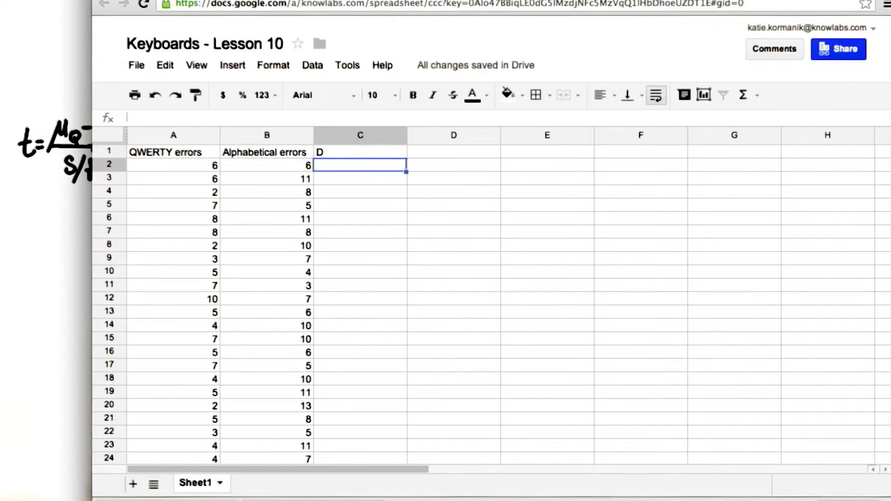
type("=")
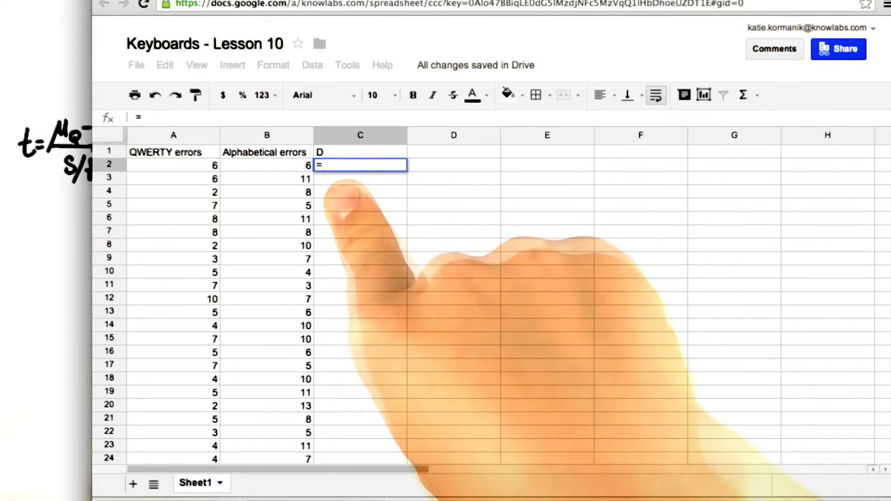
type("(a2-")
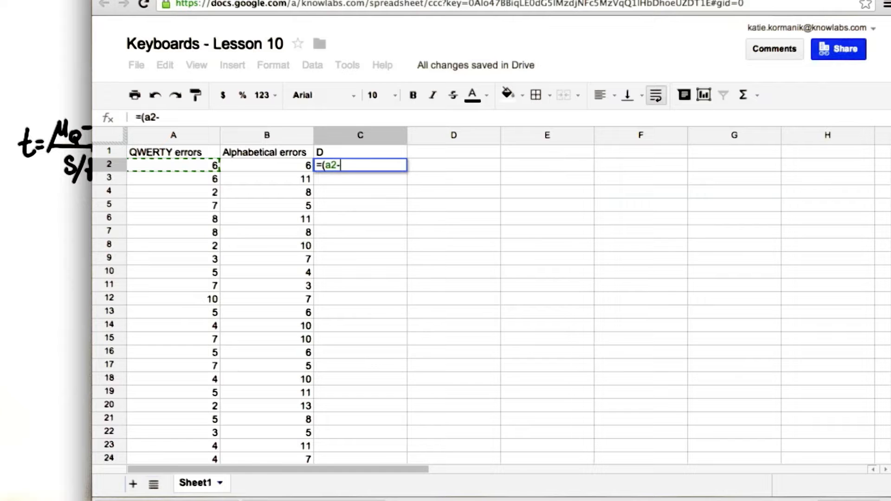
type("b2)")
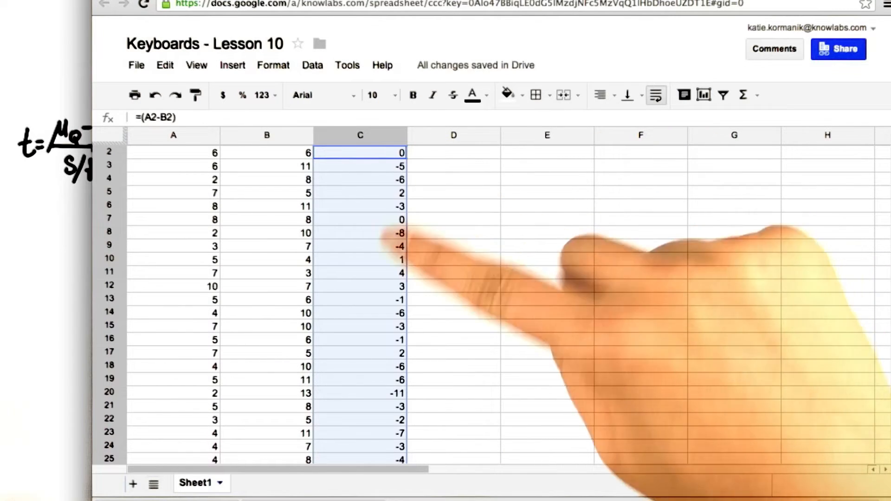
- Enter =AVERAGE(C2:C26) in F2 to get the mean difference of -2.72
left_click(641, 151)
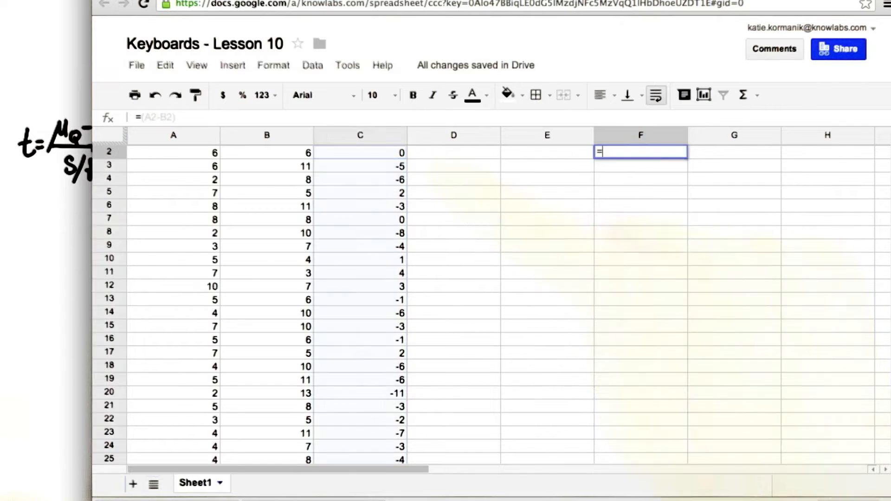
type("average(c2:c26")
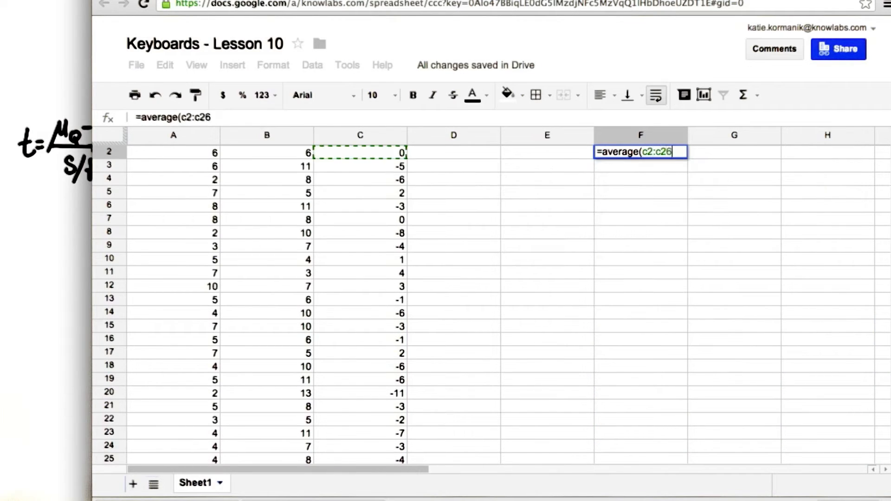
key("enter")
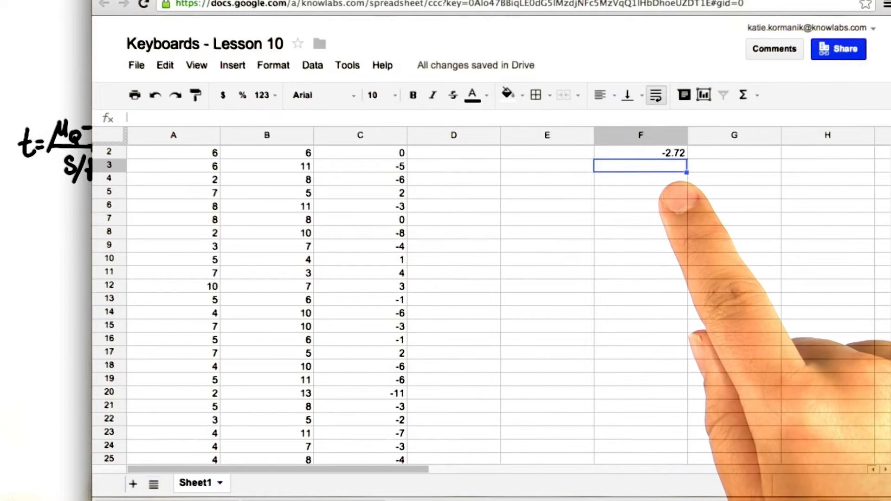
- Enter =(C2-(-2.72))^2 in D2, giving a squared deviation of 7.3984
left_click(453, 164)
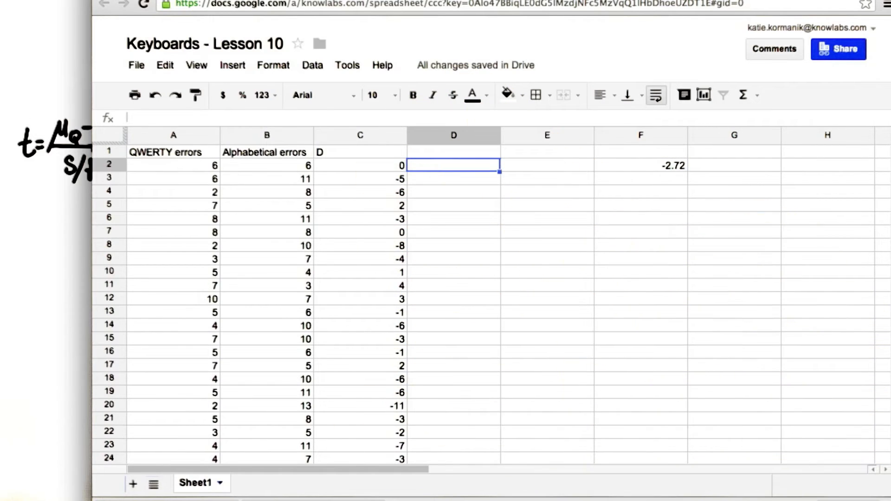
type("=(c2-(-2.72")
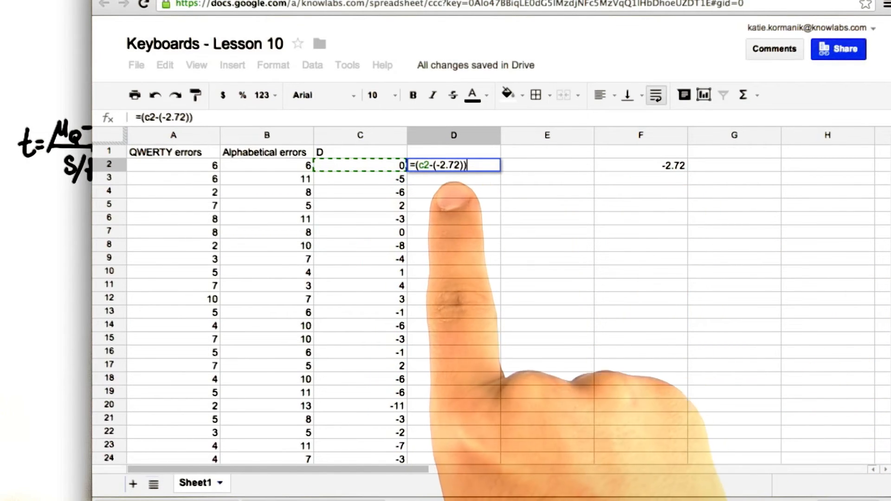
key("enter")
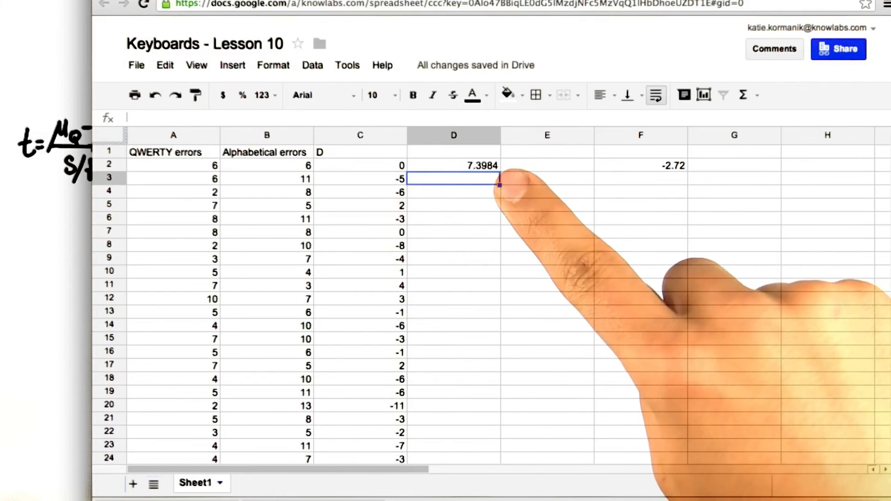
- Fill squared deviations down to D26 and enter variance =SUM(D2:D26)/24 in E2
left_click(453, 165)
type("=sum(d2:d26)/(")
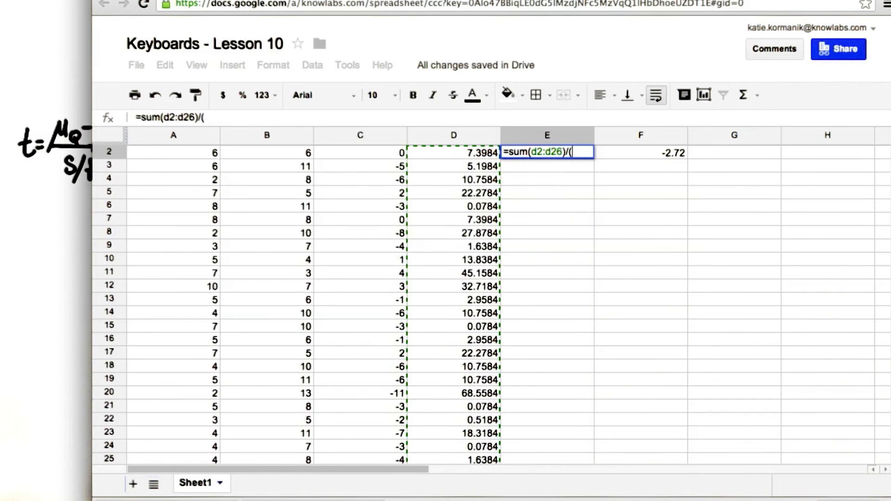
type("24)")
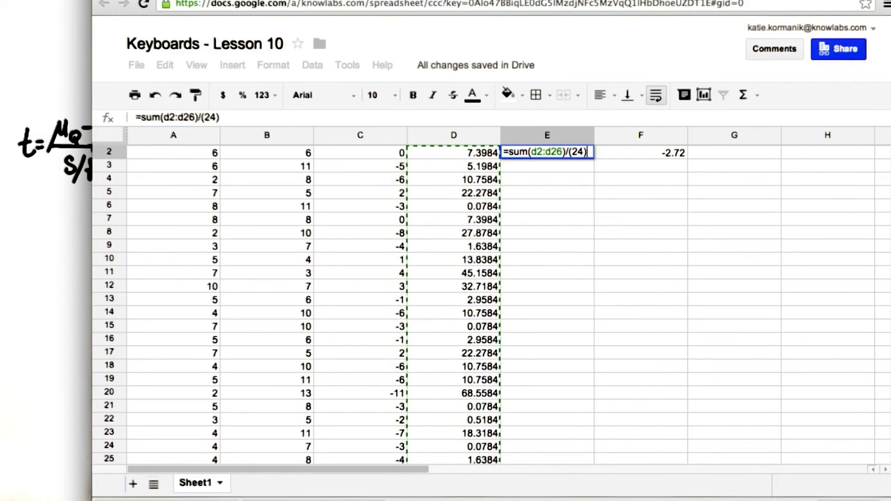
type("=s")
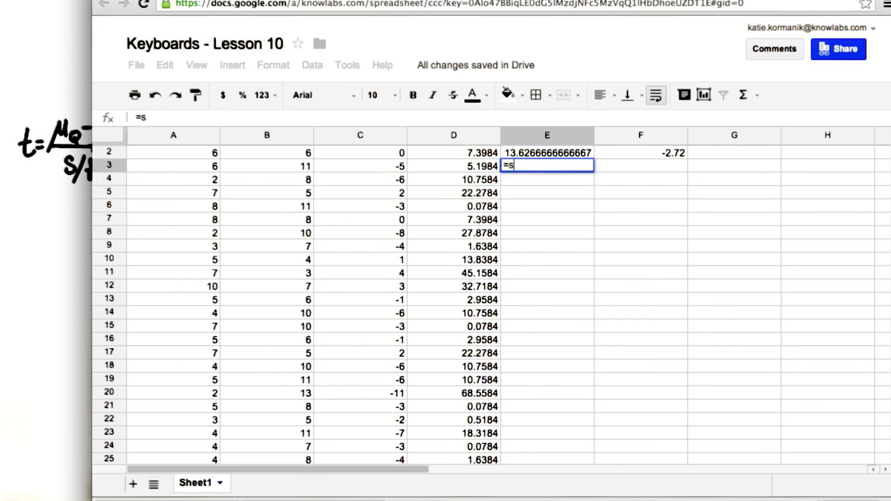